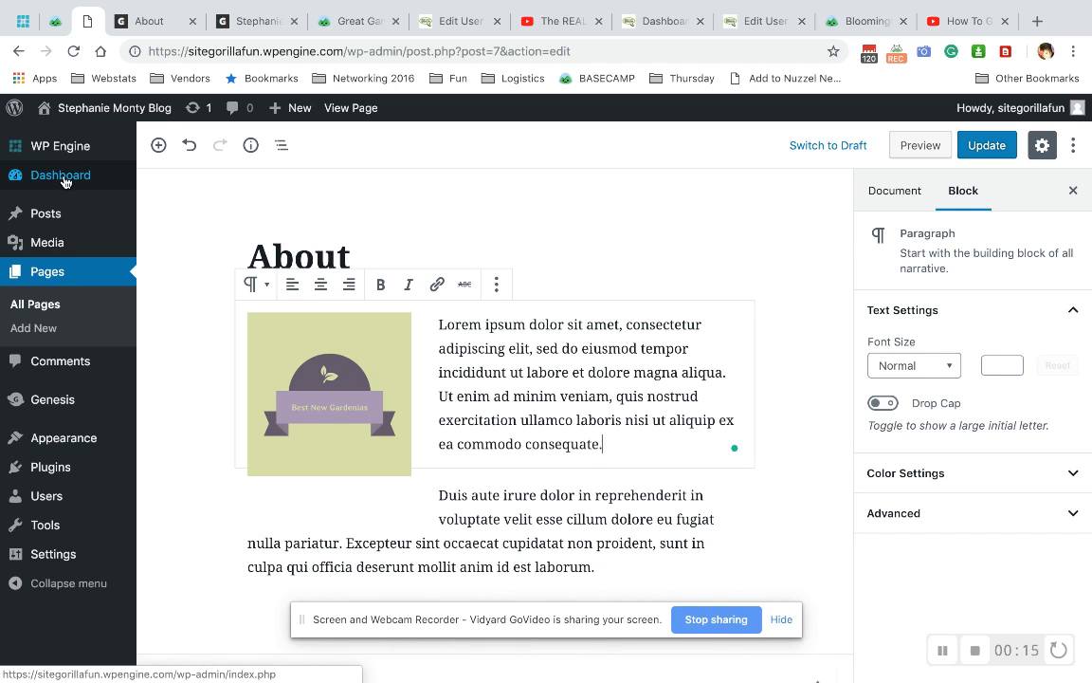
pyautogui.moveTo(190, 231)
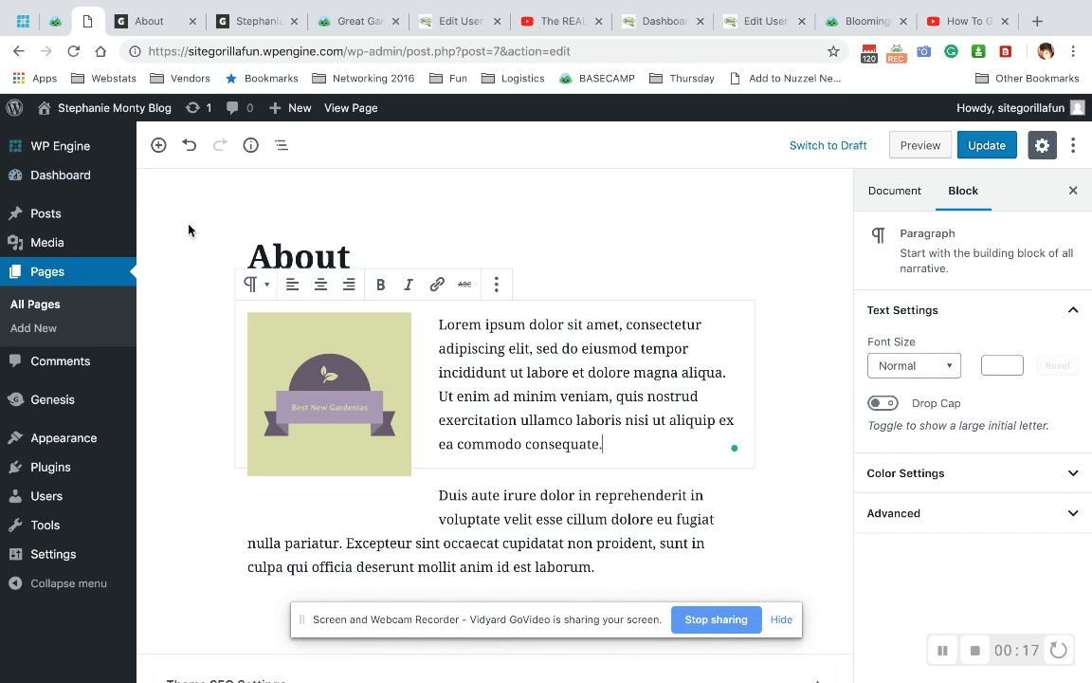
# Step: Check the published About page from the block editor and return to editing
pyautogui.click(895, 190)
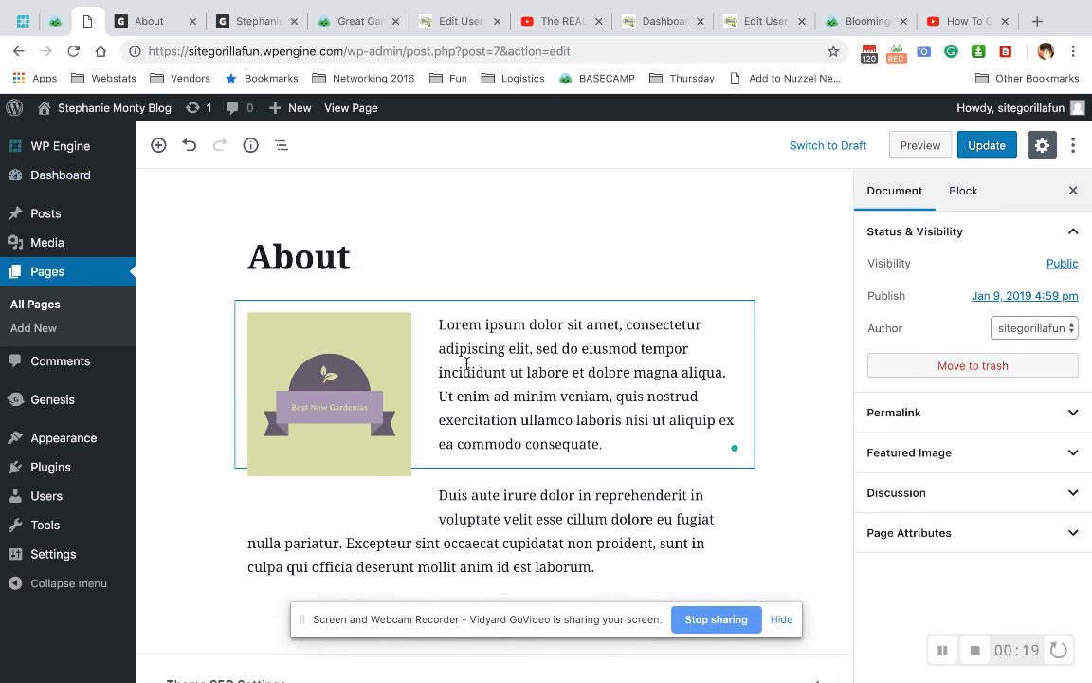
pyautogui.click(256, 284)
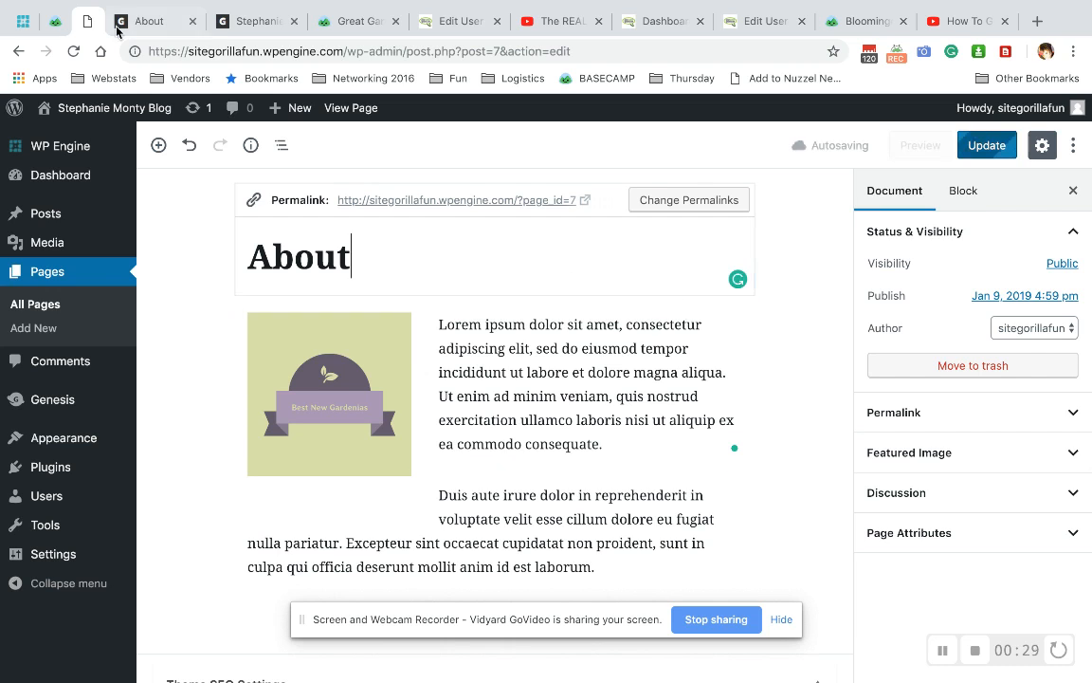
pyautogui.click(351, 107)
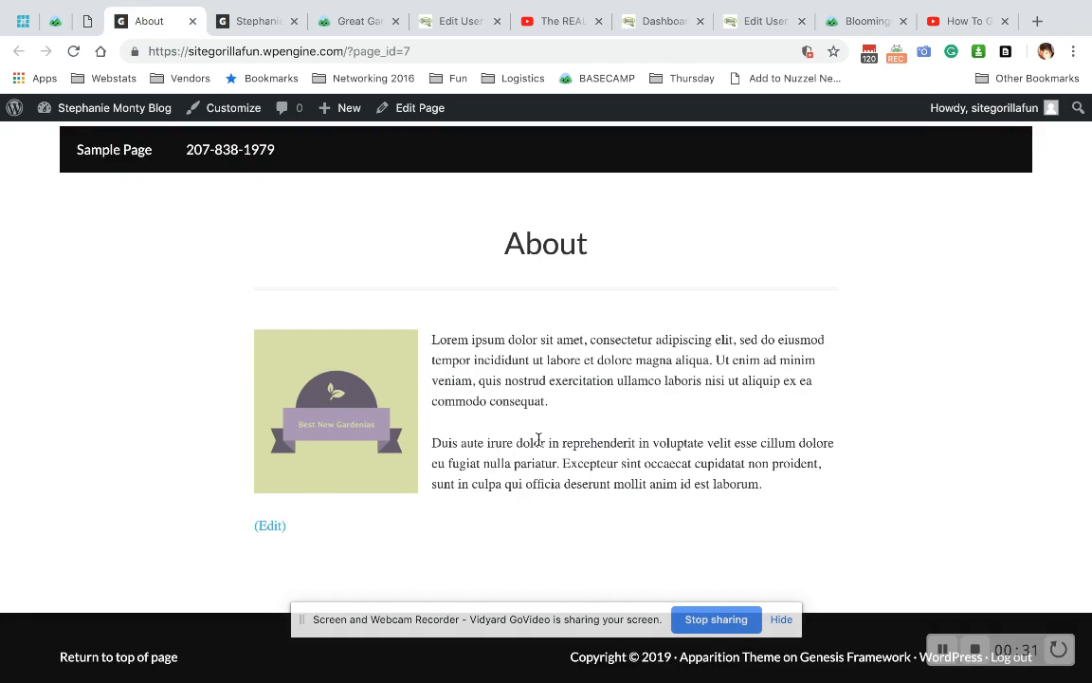
pyautogui.click(114, 107)
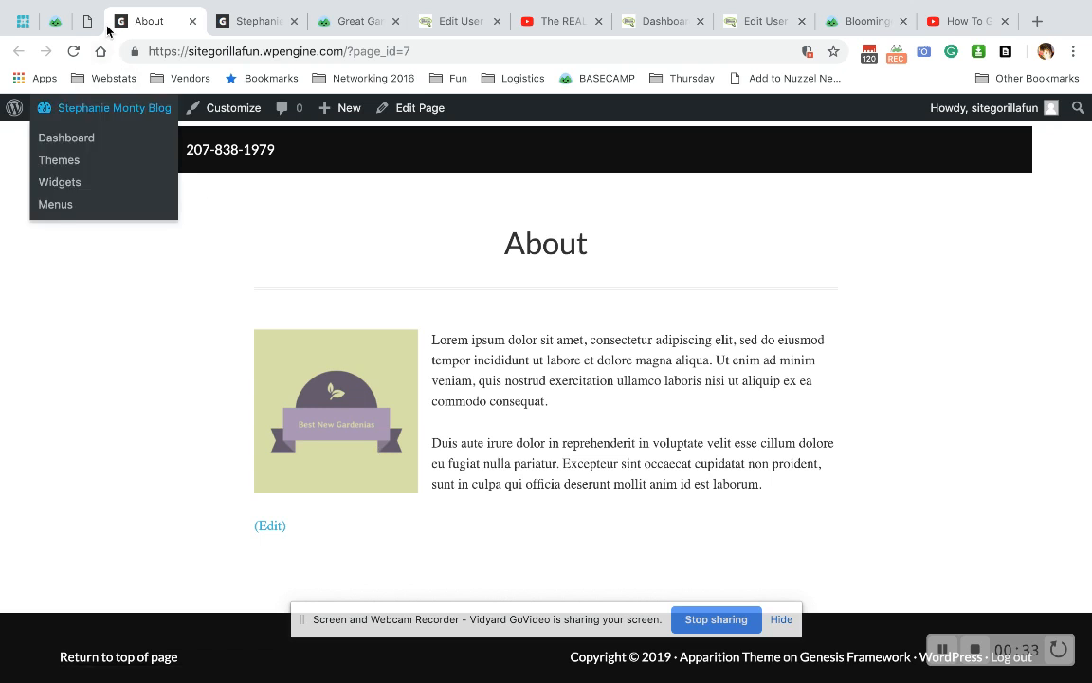
pyautogui.click(419, 106)
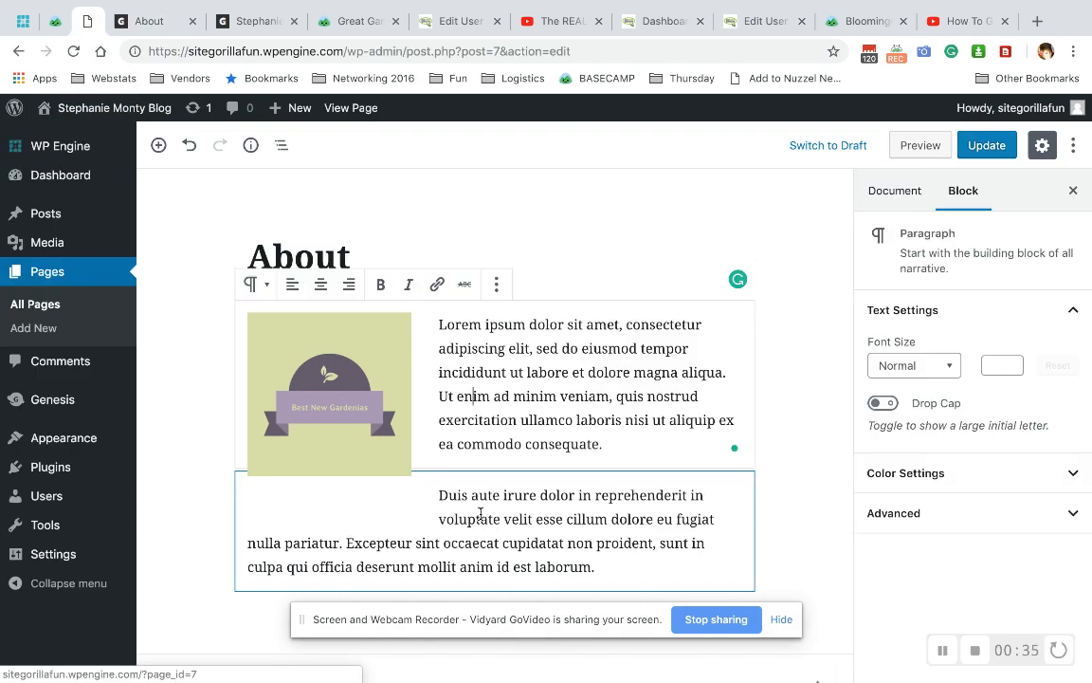
pyautogui.click(482, 512)
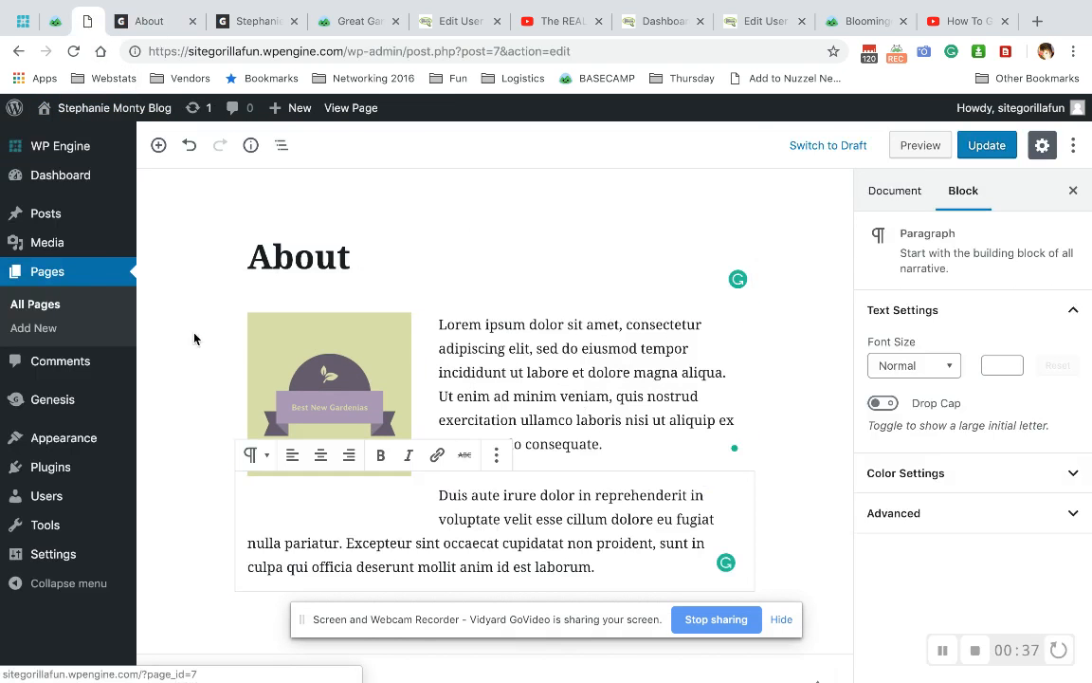
# Step: Leave the editor without saving for the Plugins list and start adding a new plugin
pyautogui.click(49, 467)
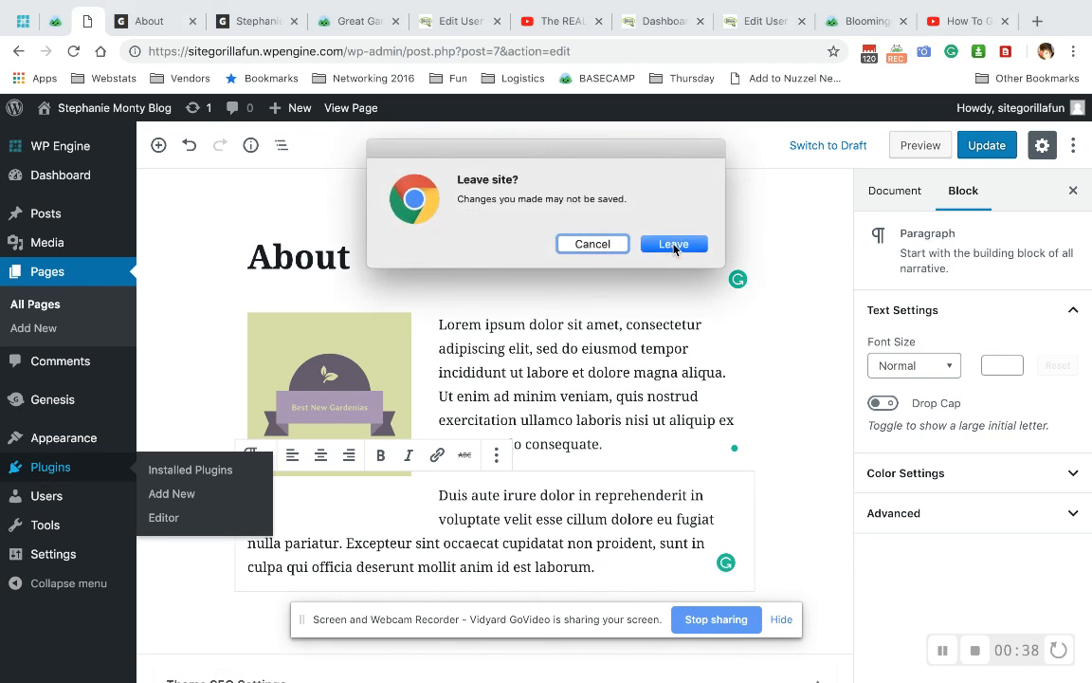
pyautogui.click(673, 242)
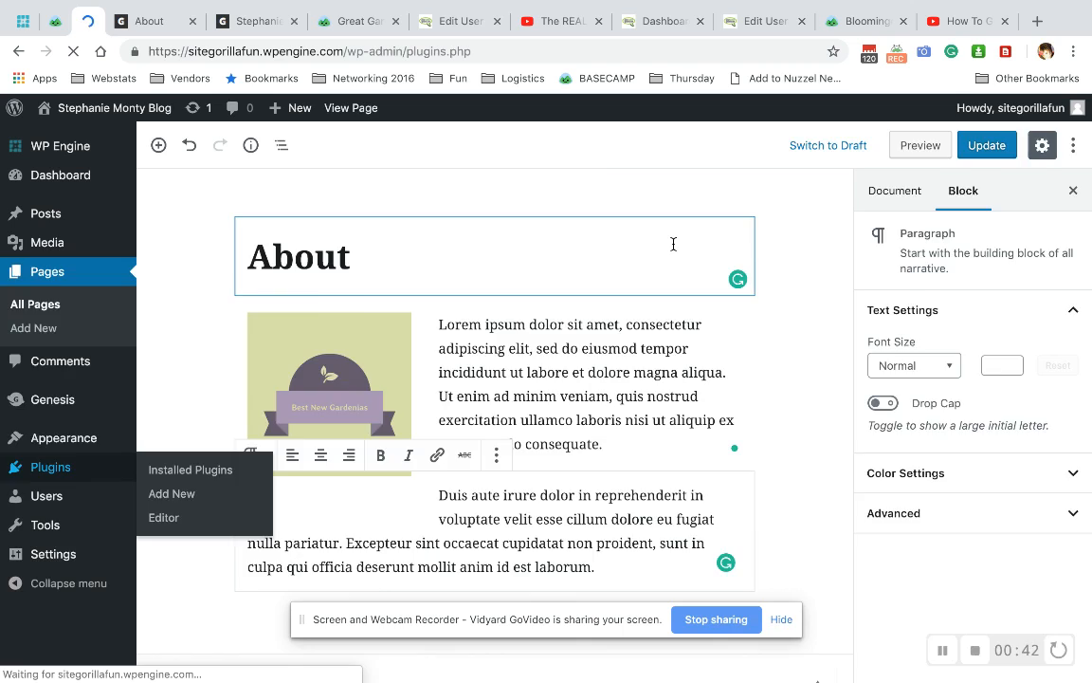
pyautogui.click(190, 470)
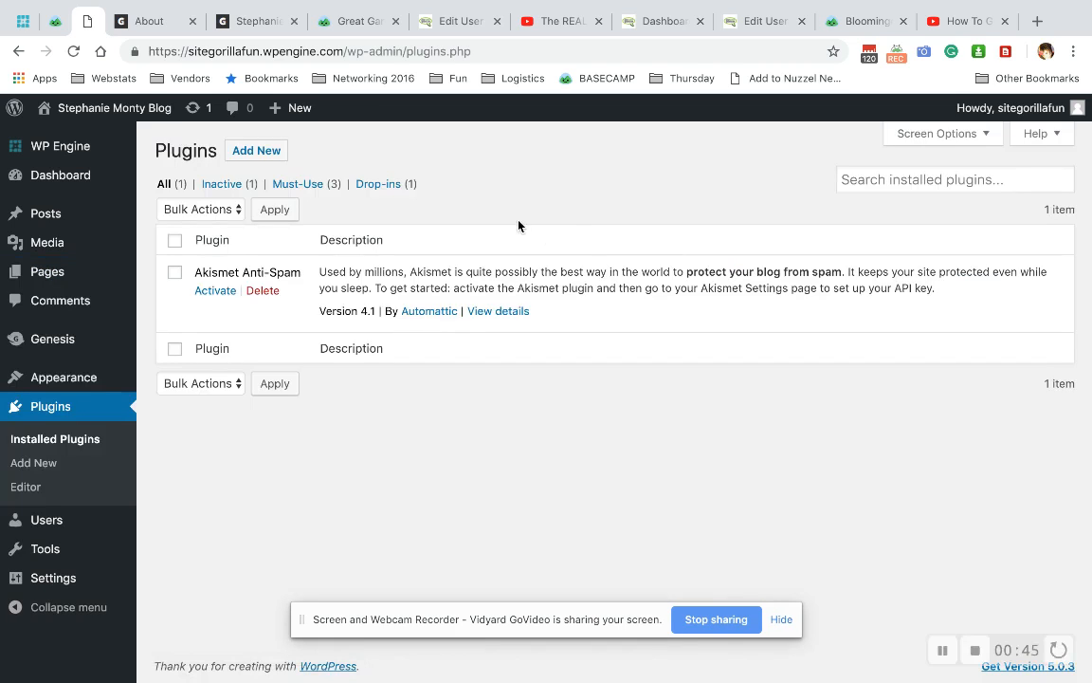
pyautogui.click(256, 152)
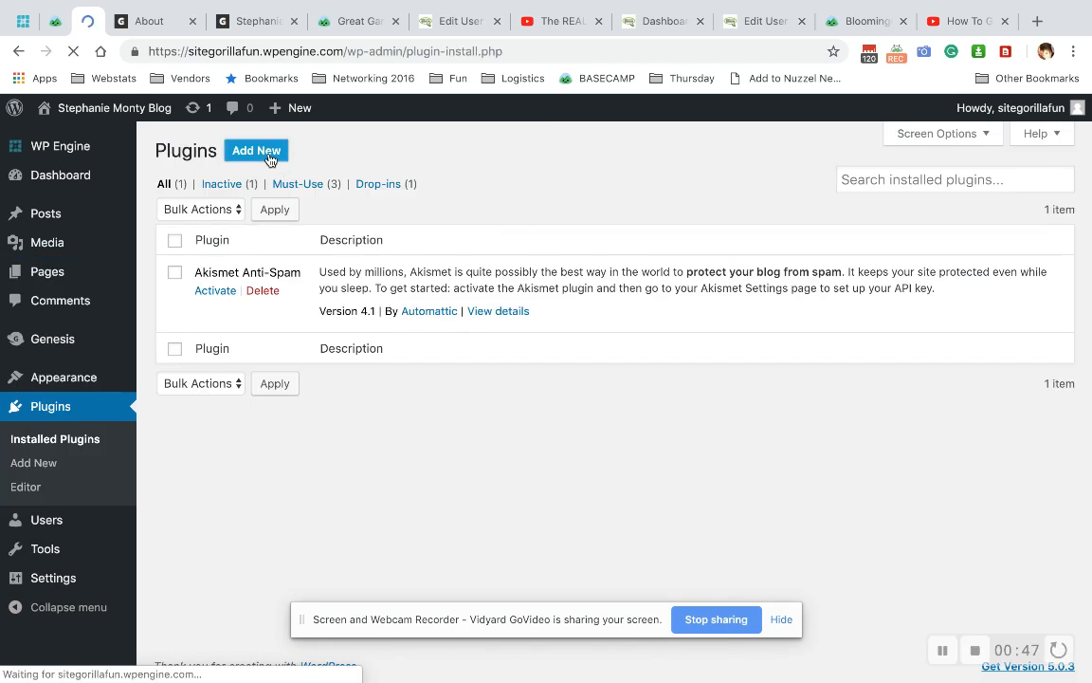
# Step: Search the plugin directory for 'class', then install and activate Classic Editor
pyautogui.click(256, 152)
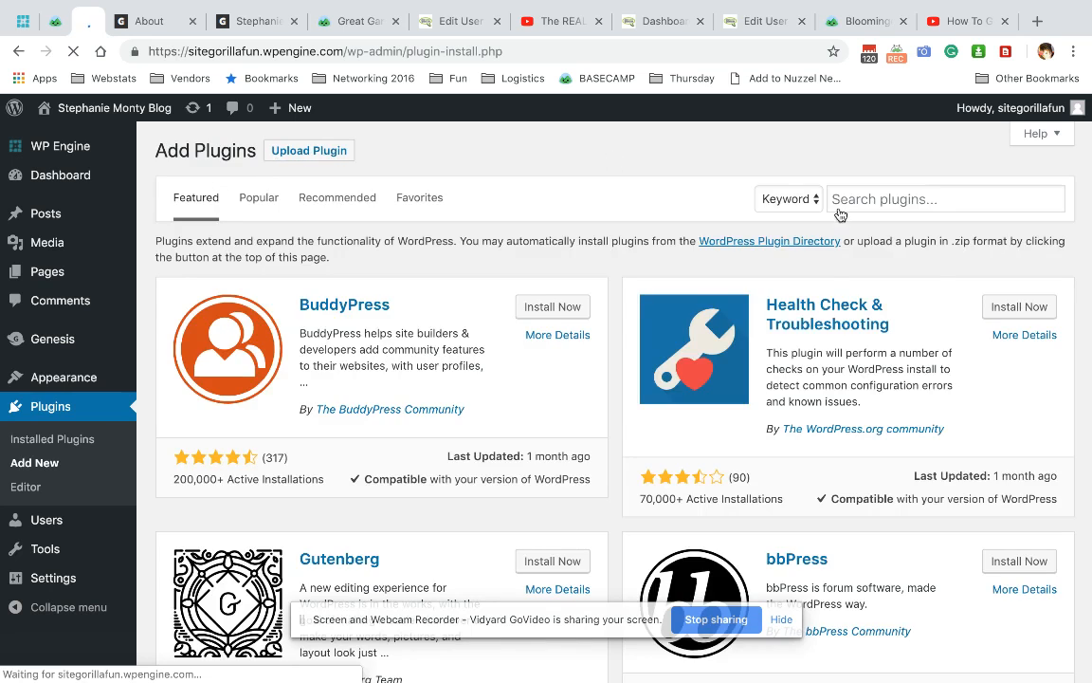
pyautogui.write('classic')
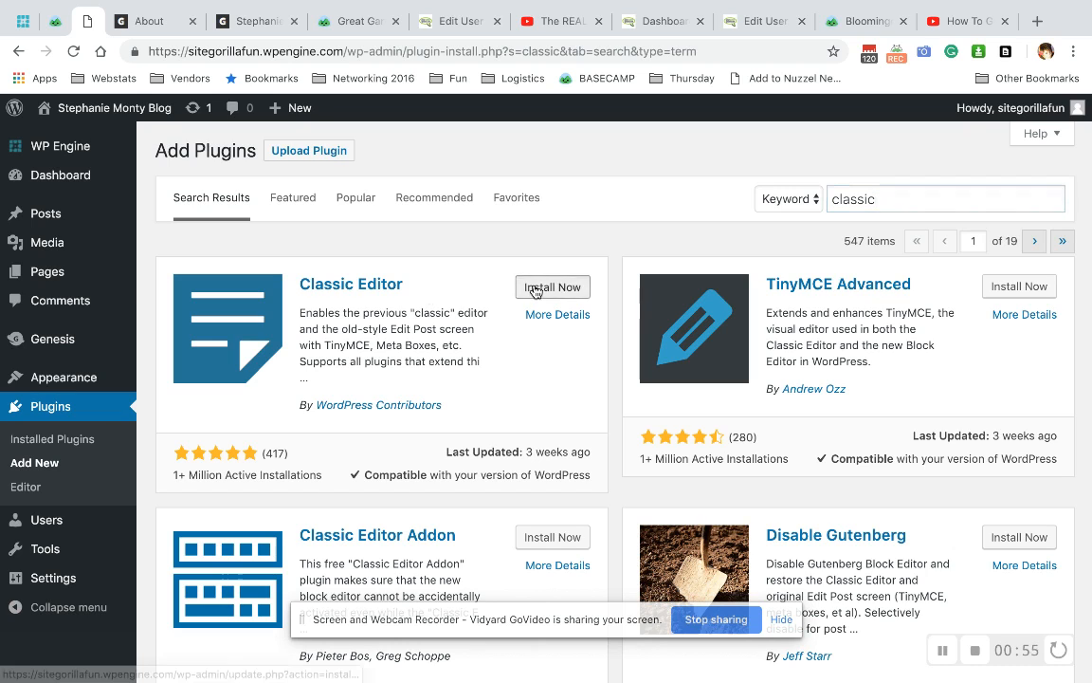
pyautogui.click(552, 286)
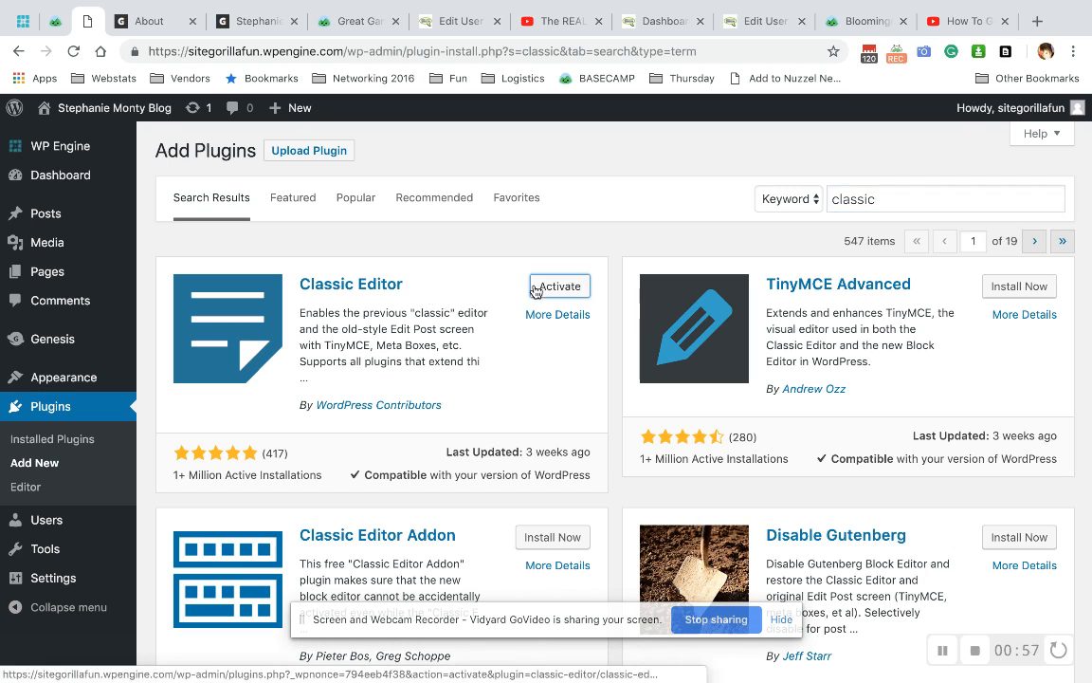
pyautogui.click(559, 284)
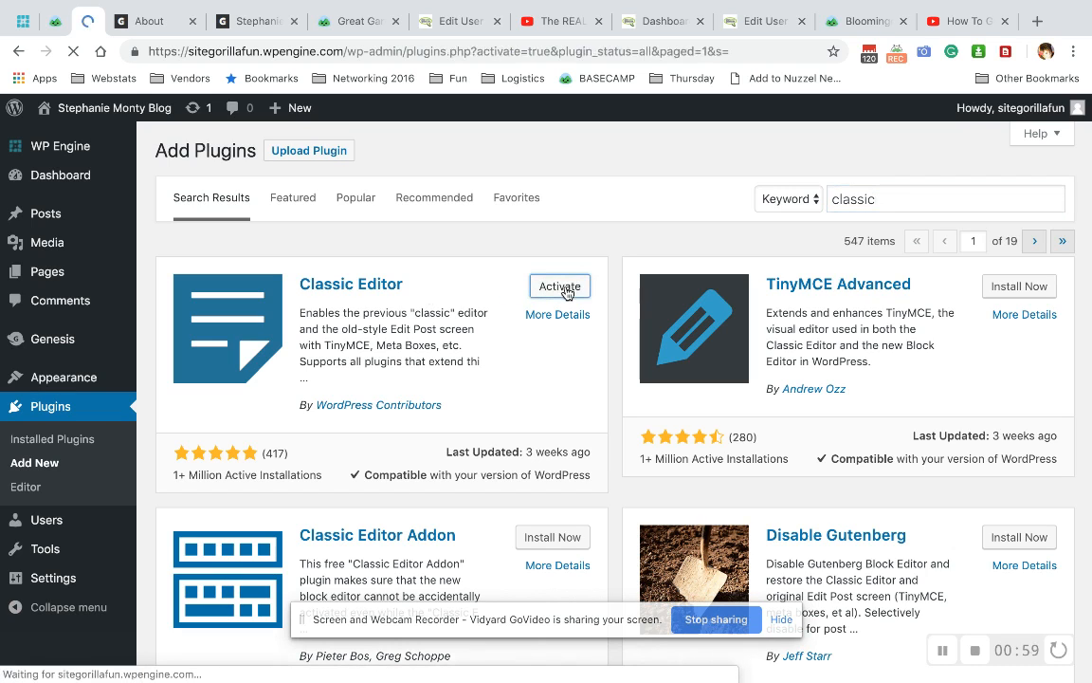
pyautogui.click(560, 284)
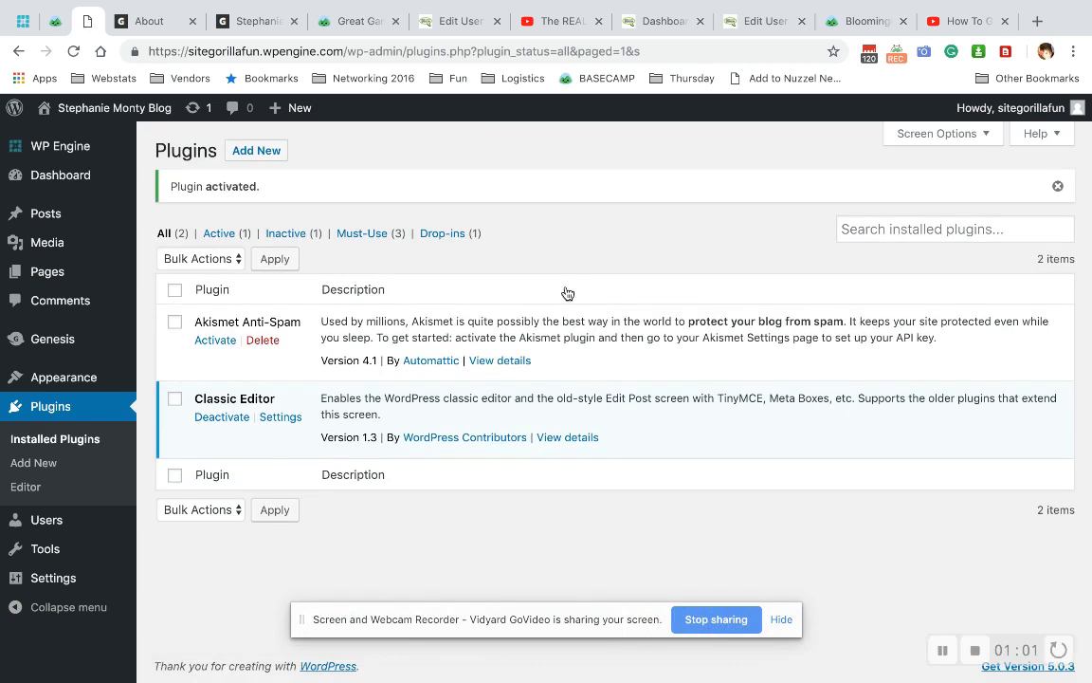
# Step: Open the About page from All Pages in the classic editor and update it
pyautogui.click(46, 272)
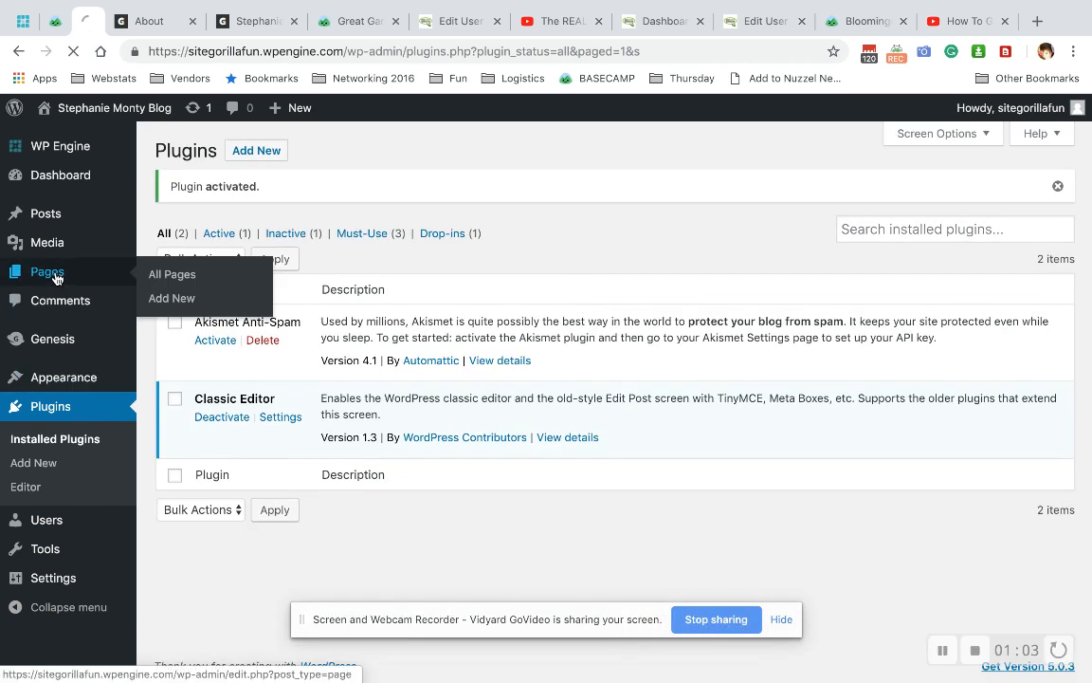
pyautogui.click(171, 273)
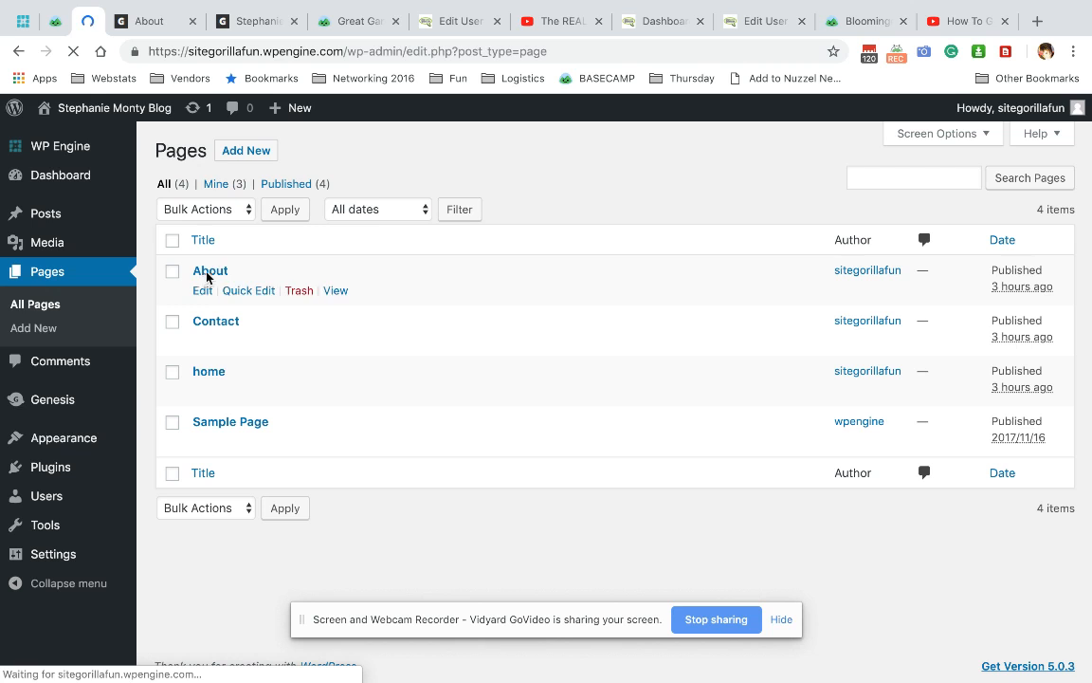
pyautogui.click(210, 269)
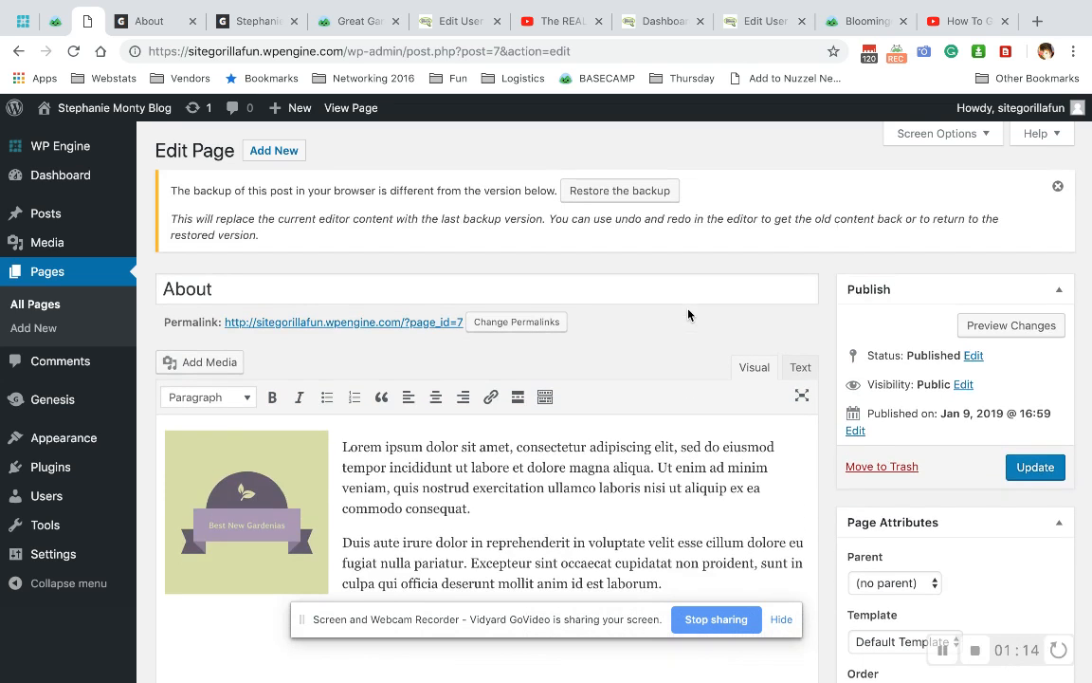
pyautogui.moveTo(958, 470)
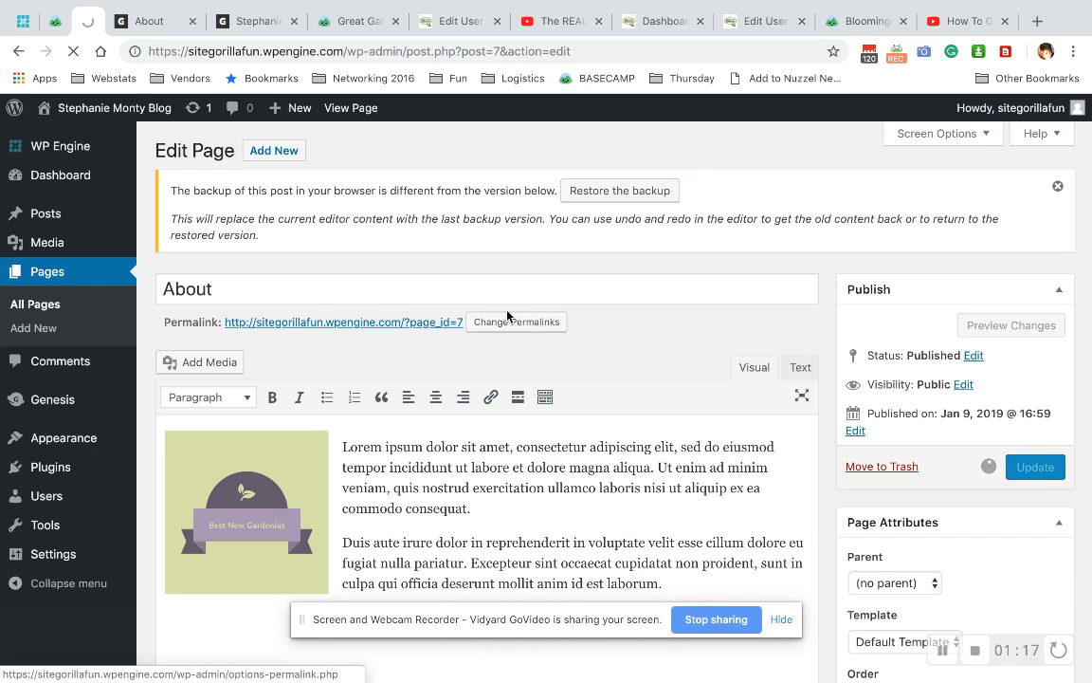
pyautogui.click(1036, 466)
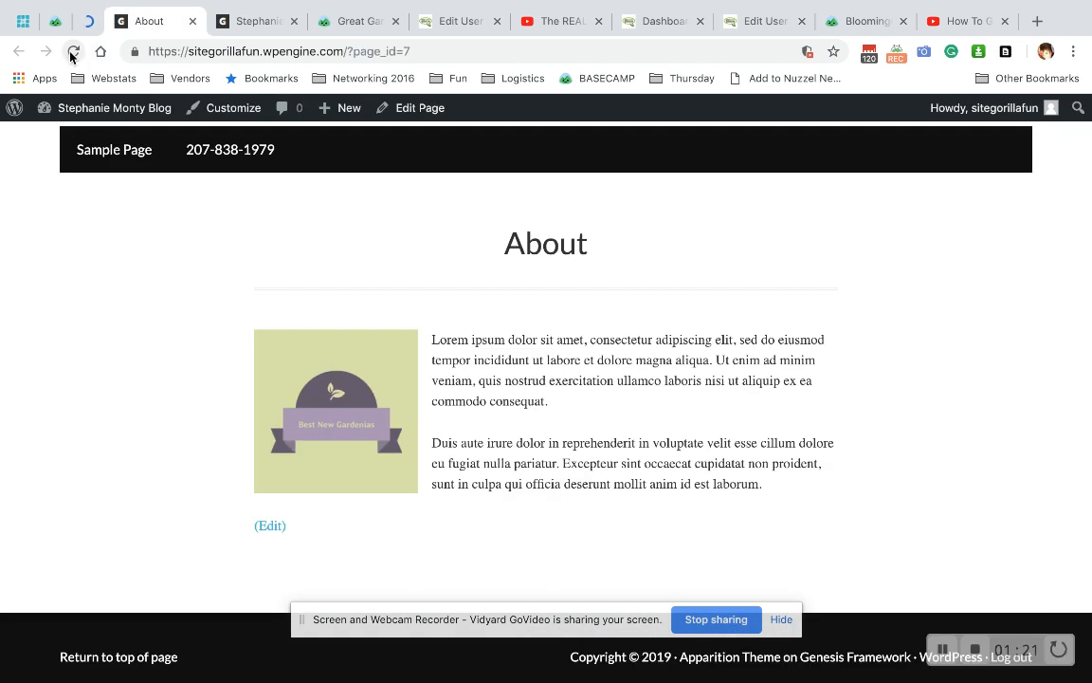
# Step: Reload the live About page to confirm its layout is unchanged
pyautogui.click(72, 52)
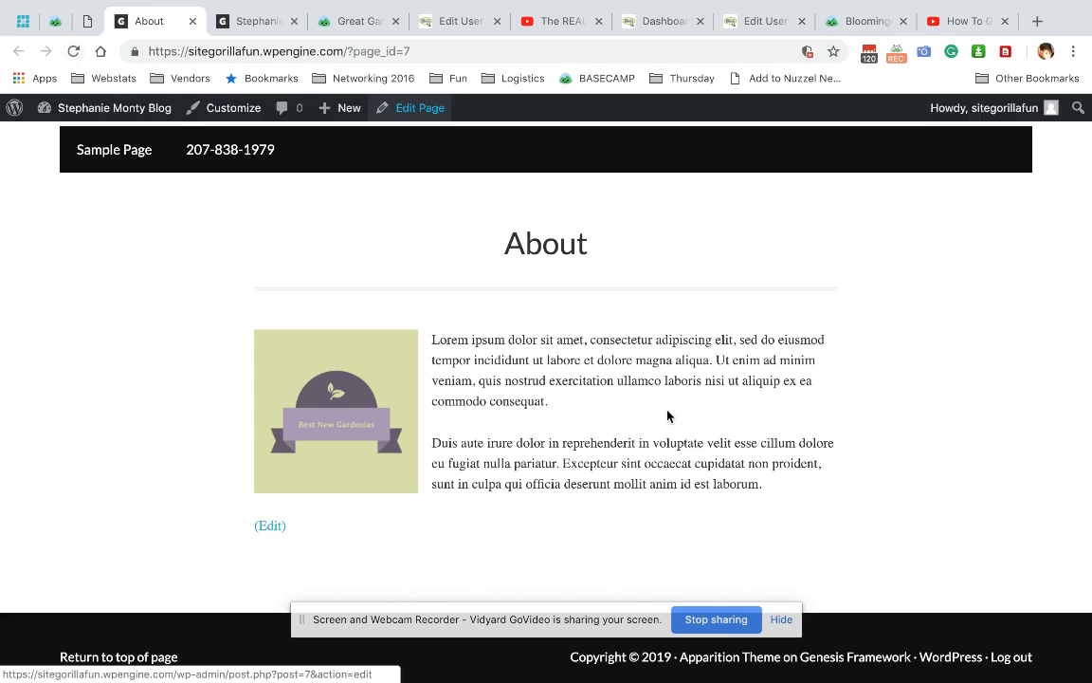
pyautogui.click(114, 106)
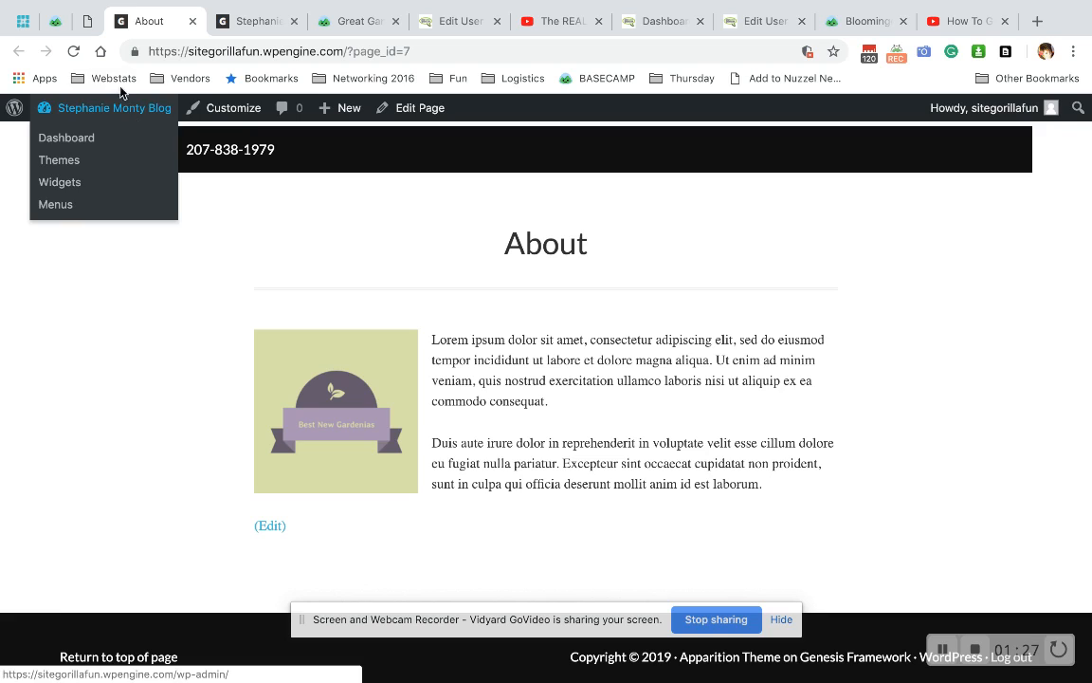